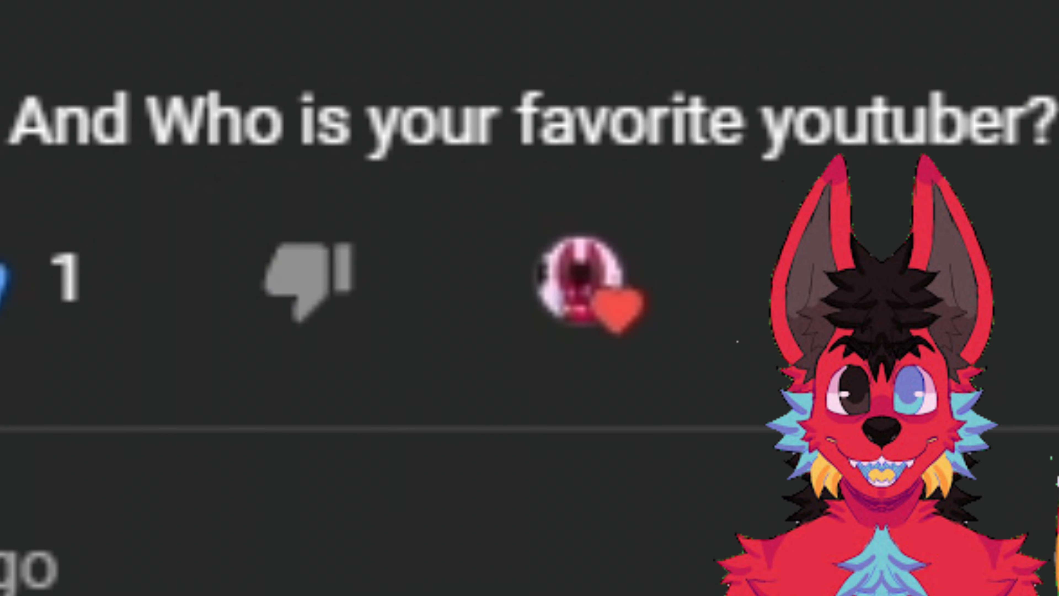
pyautogui.scroll(-3)
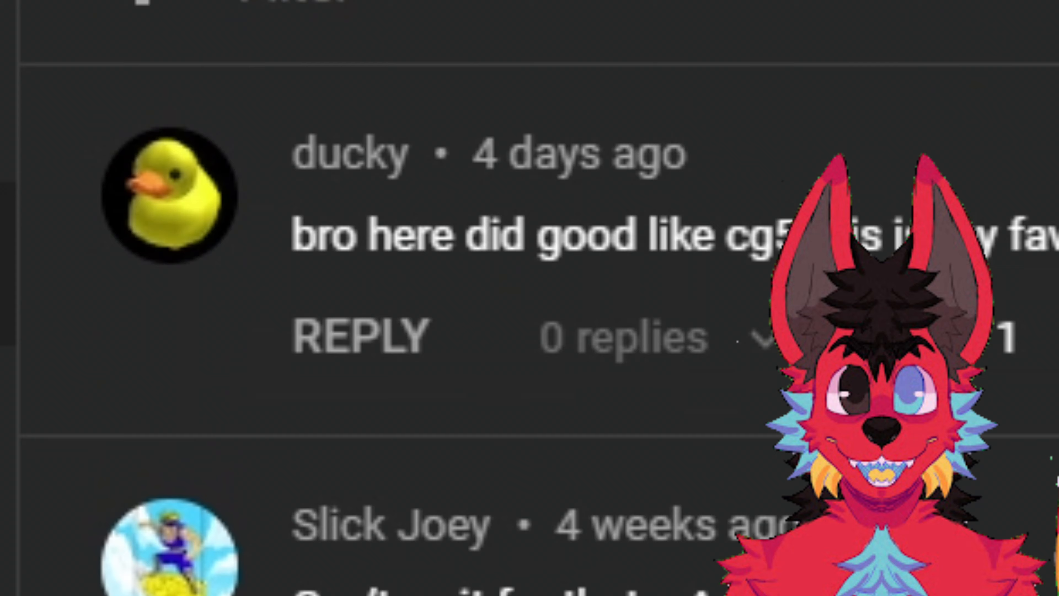
pyautogui.scroll(-3)
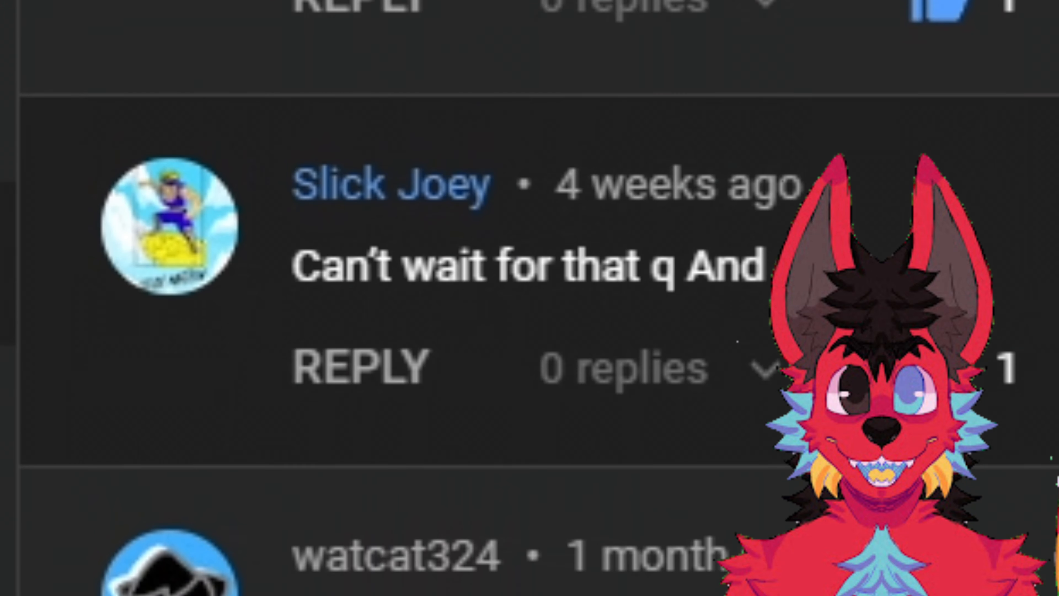
pyautogui.scroll(3)
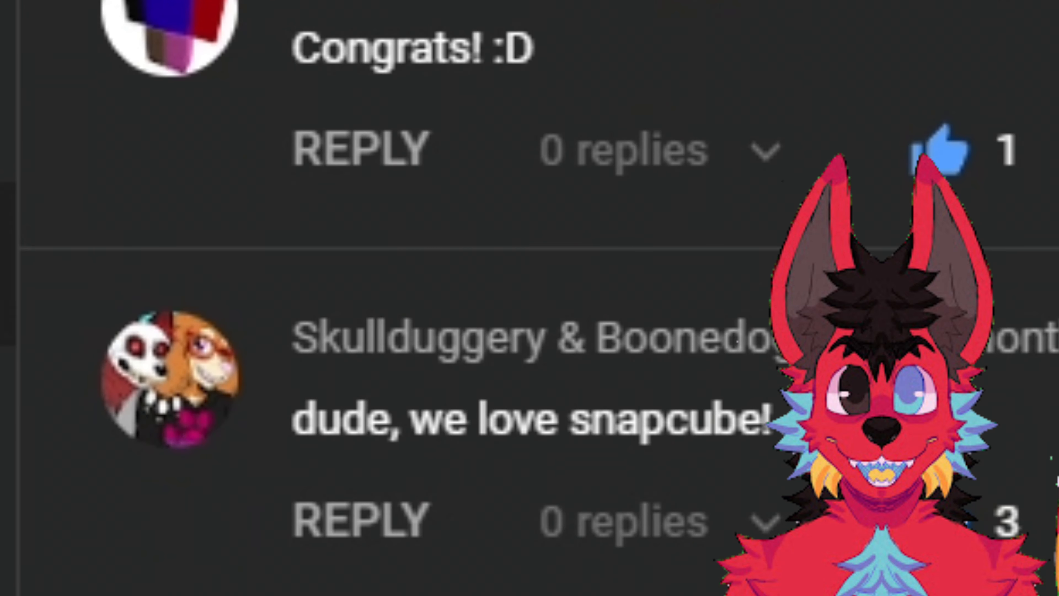
pyautogui.scroll(-3)
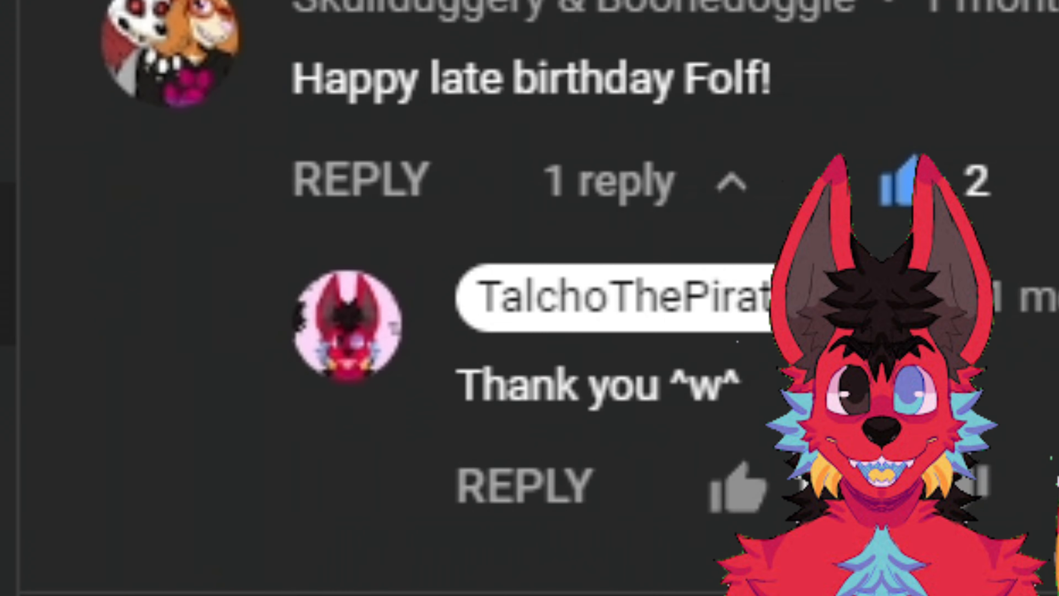
pyautogui.scroll(-3)
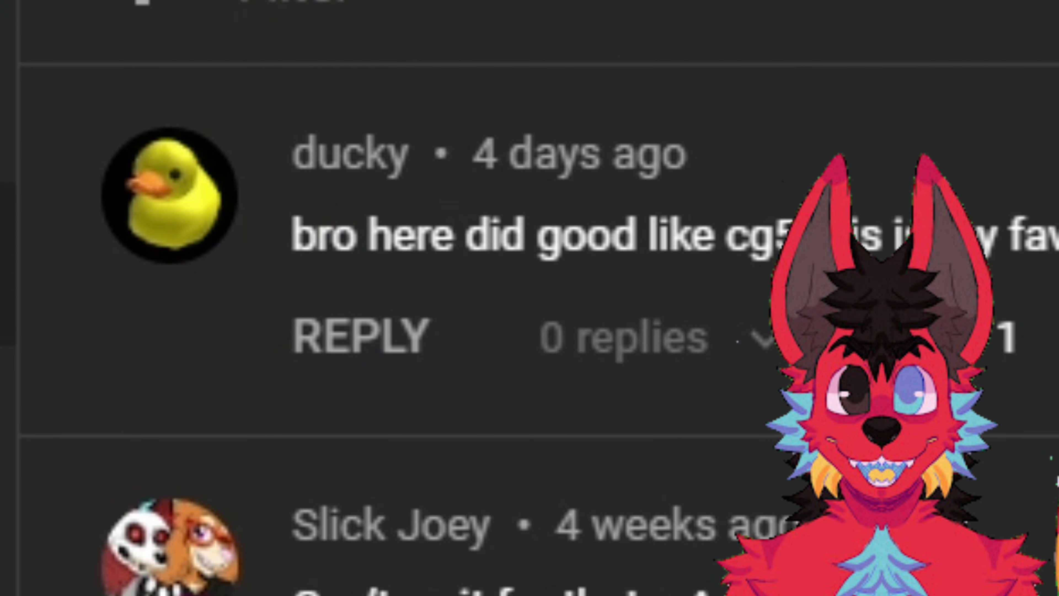